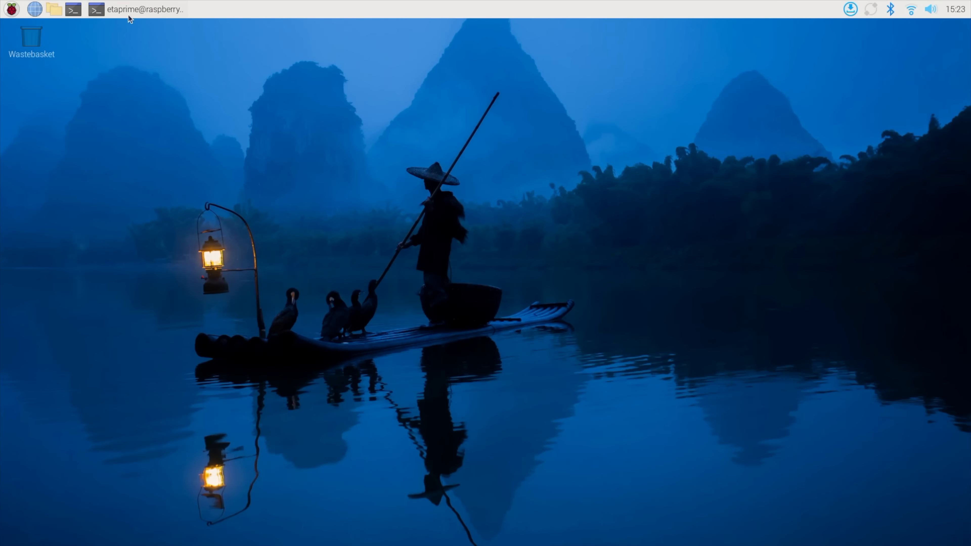
Install the Argon software by running the argon1v5.sh script via curl piped to bash
{"action": "type", "text": "curl https://download.argon40.com/argon1v5.sh | bash"}
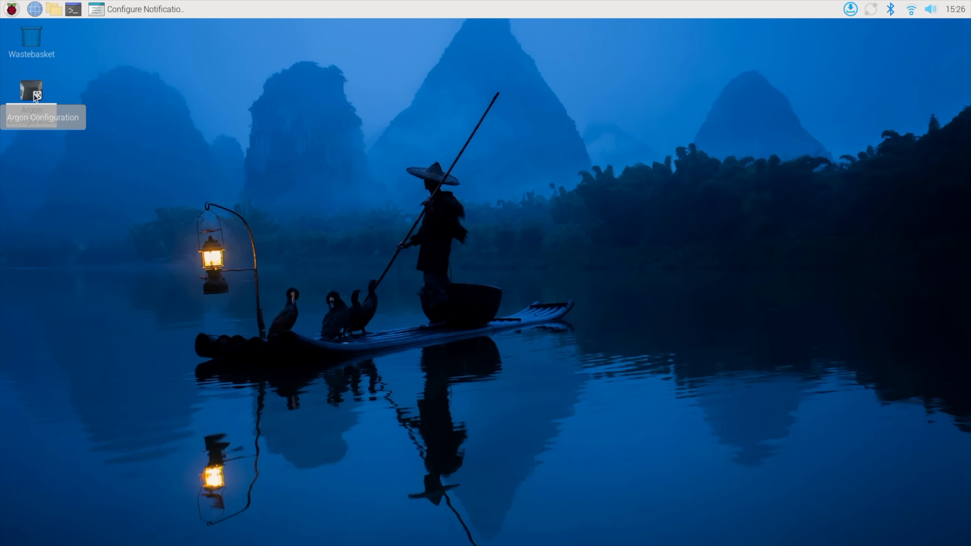
Launch Argon Configuration from the desktop and choose option 1, Configure OLED
{"action": "double_click", "coordinate": [30, 90]}
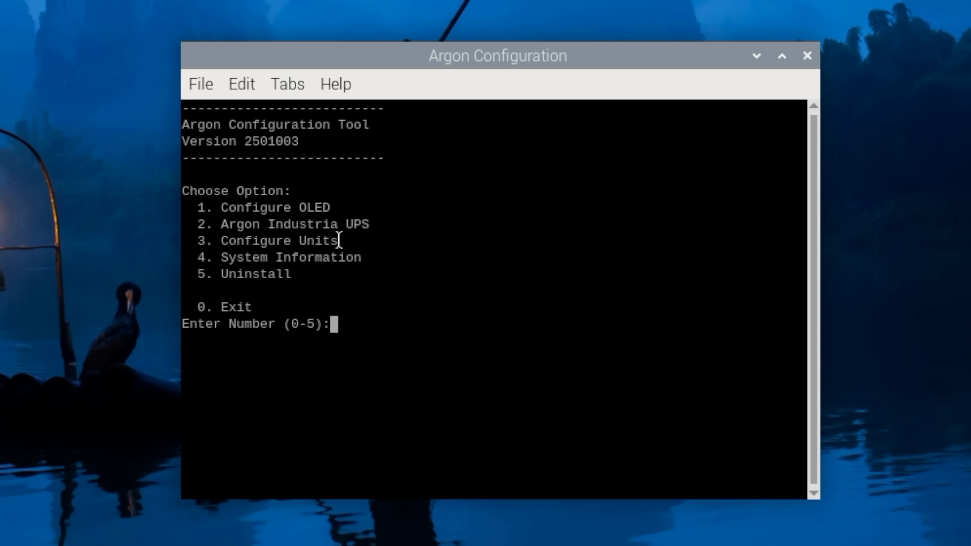
{"action": "mouse_move", "coordinate": [362, 256]}
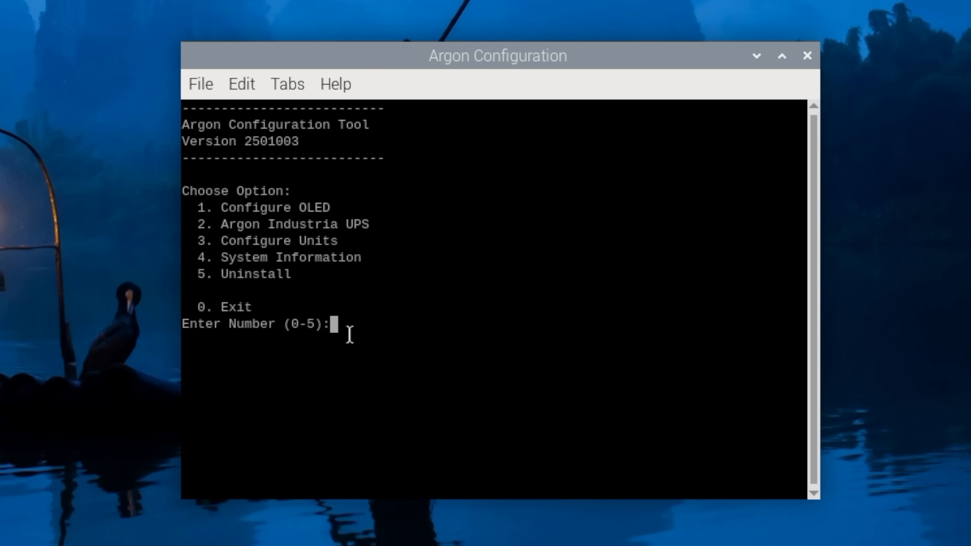
{"action": "type", "text": "1"}
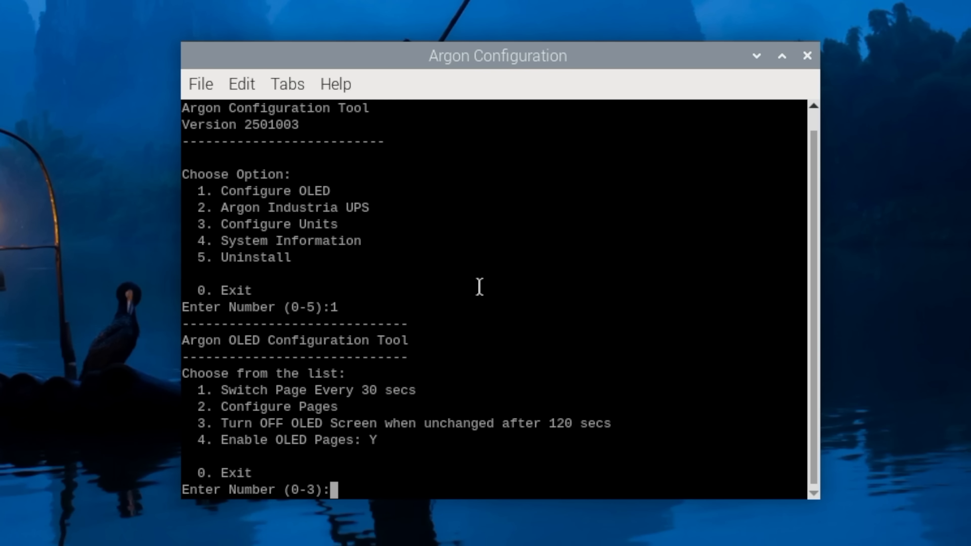
Choose Switch Page Every (option 1) and enter a 15-second duration
{"action": "type", "text": "1"}
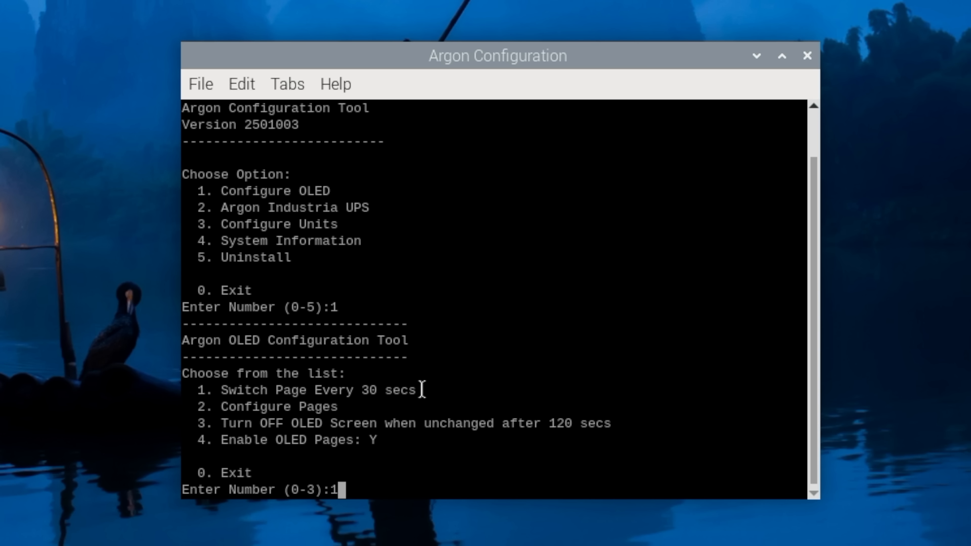
{"action": "type", "text": "15"}
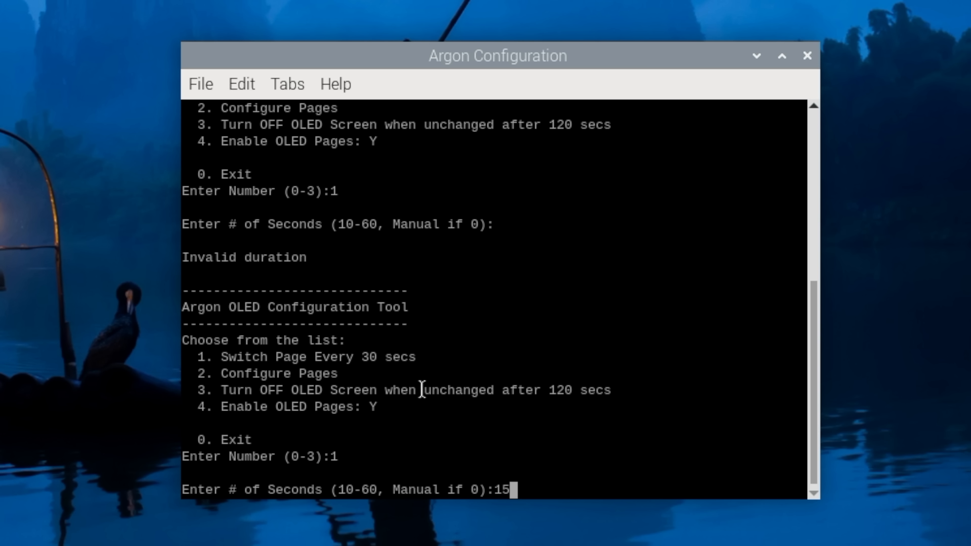